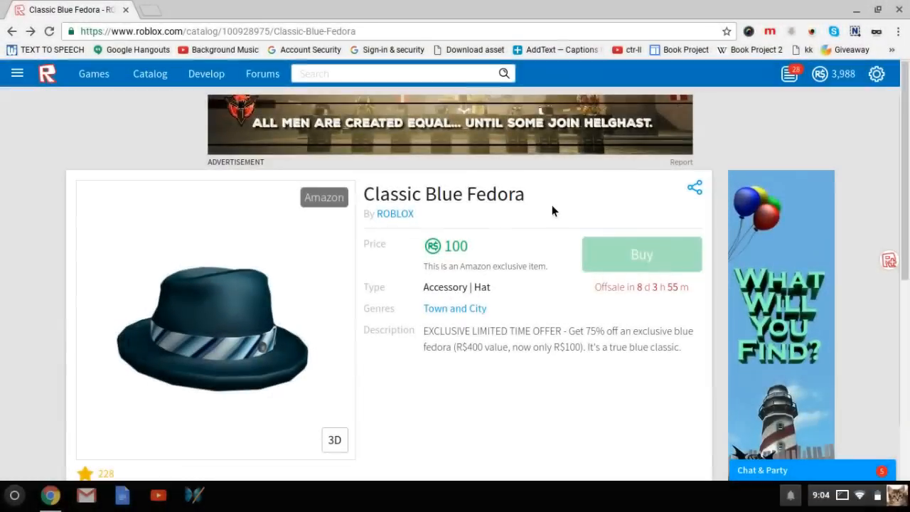
mouse_move(542, 206)
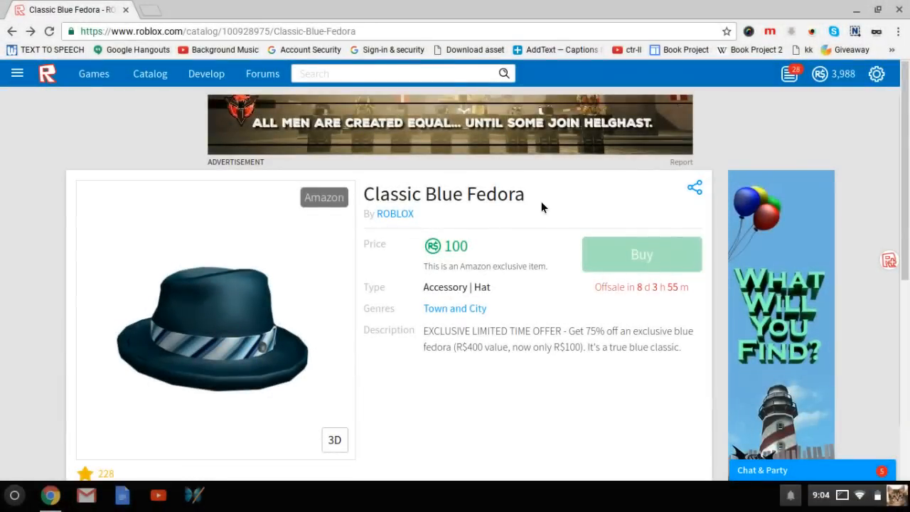
mouse_move(498, 253)
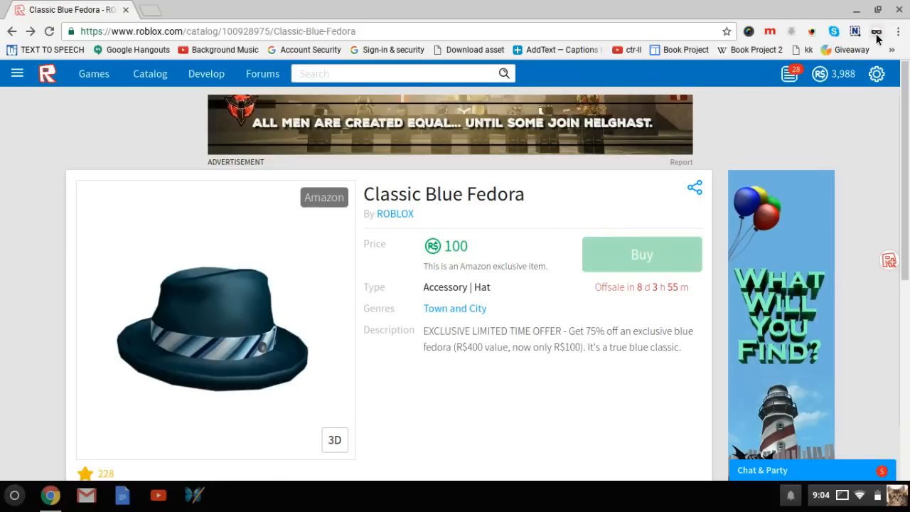
mouse_move(877, 31)
text(https://m.roblox.com/catalog)
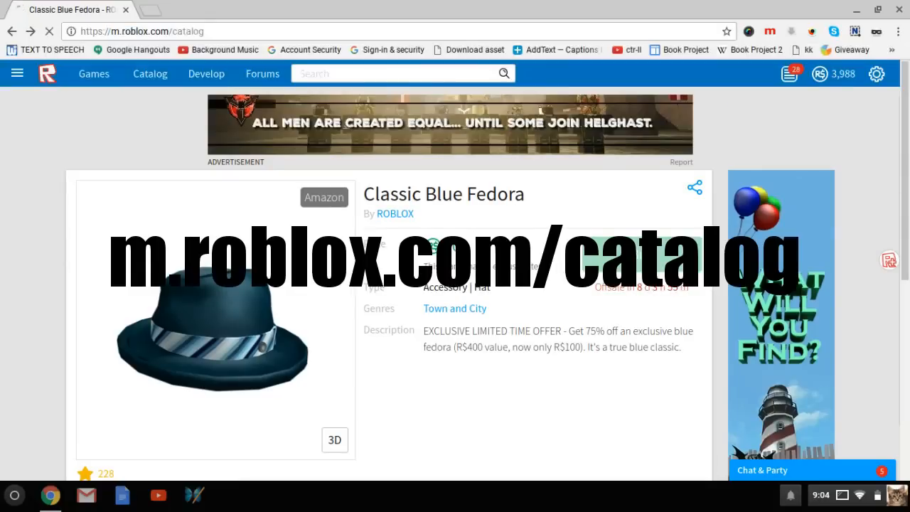
Load the mobile catalog and open the R$100 Reindeer Hood item page.
click(12, 31)
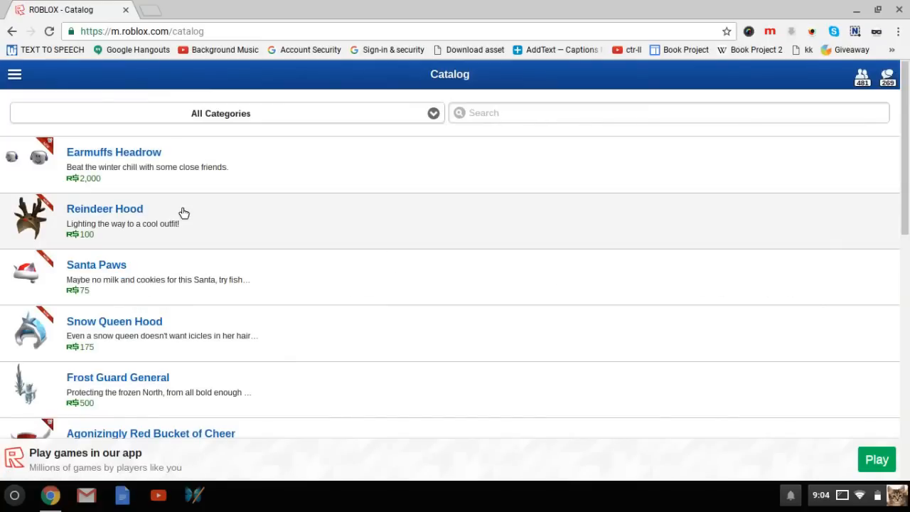
click(104, 209)
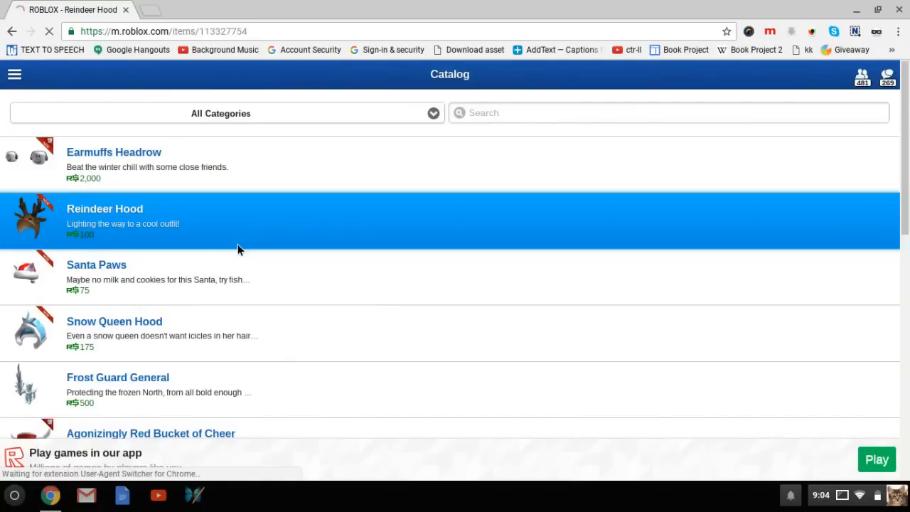
click(104, 208)
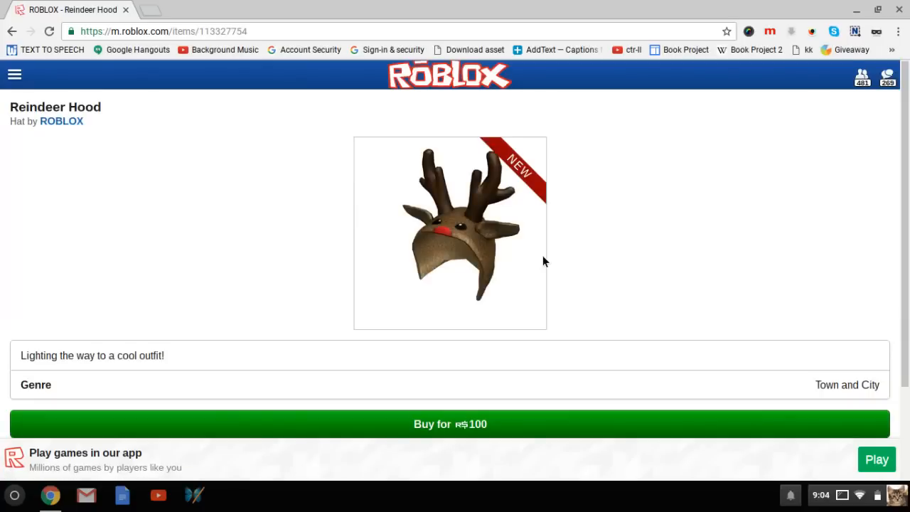
mouse_move(876, 32)
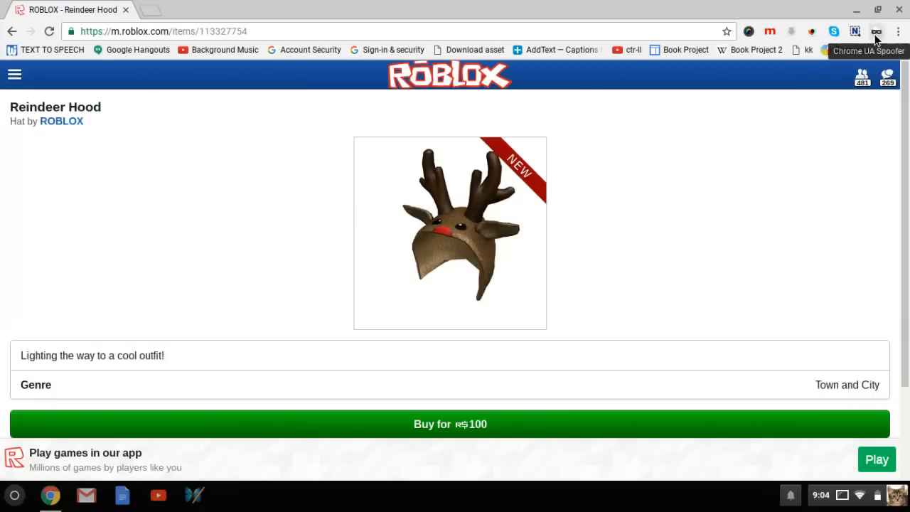
Switch the UA Spoofer user agent to Android KitKat and open DevTools with F12.
click(876, 32)
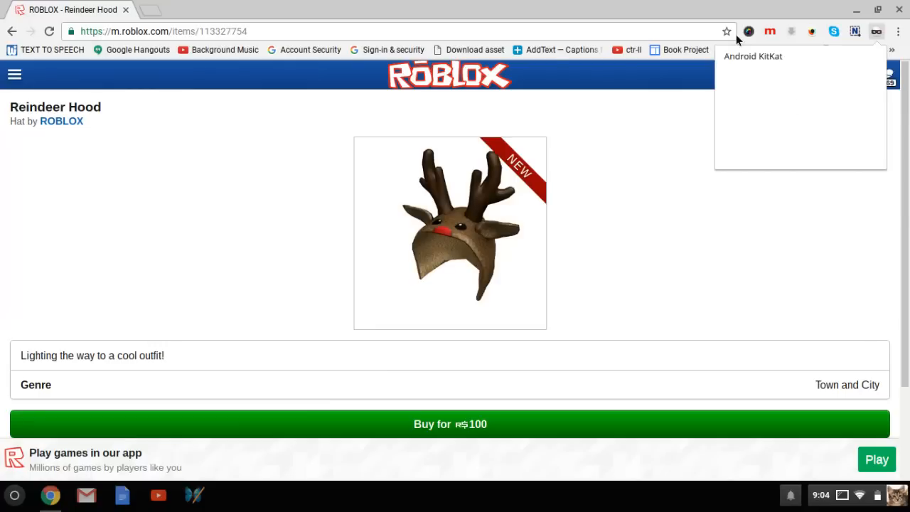
click(753, 56)
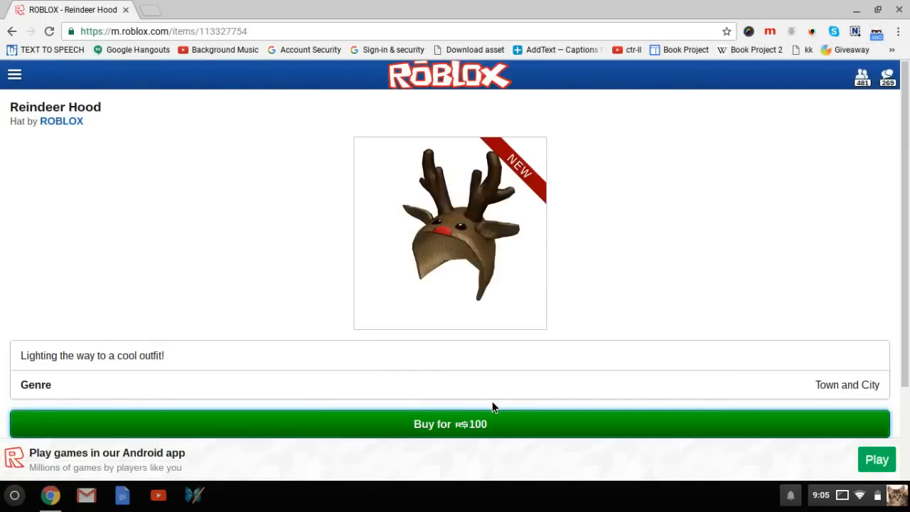
key(F12)
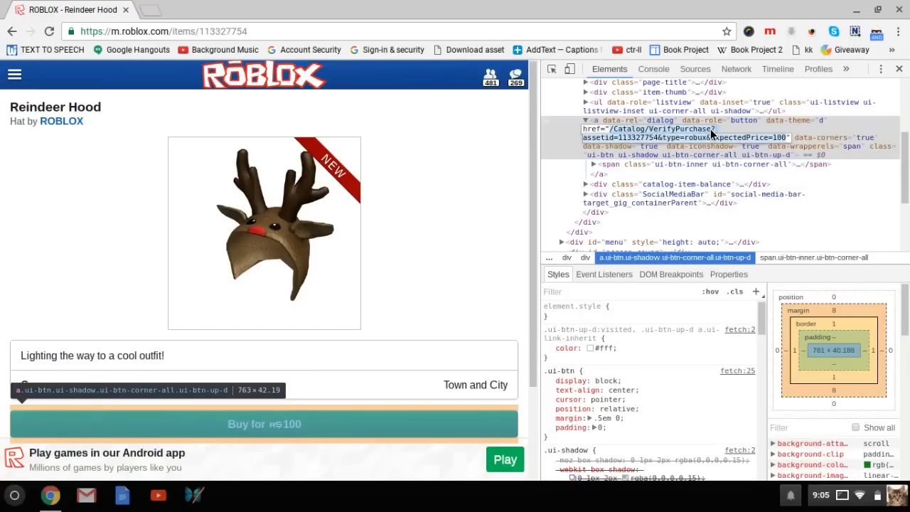
mouse_move(661, 143)
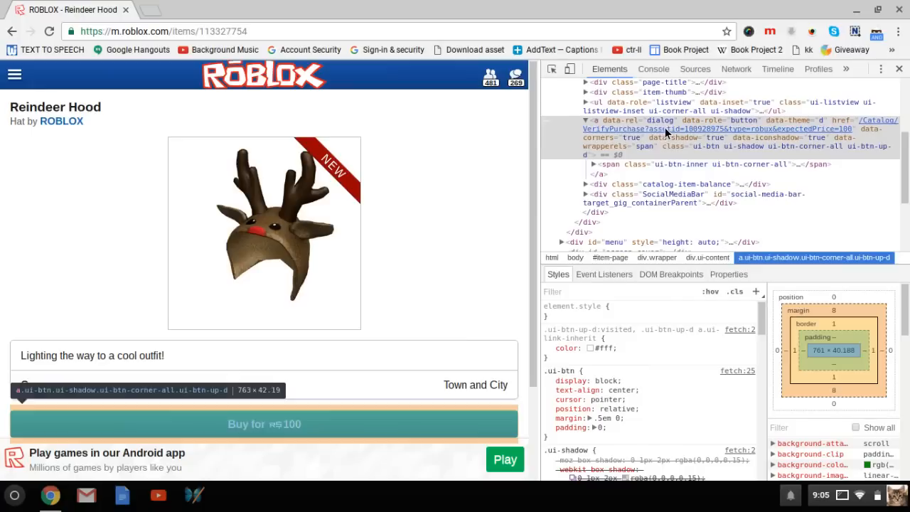
mouse_move(844, 131)
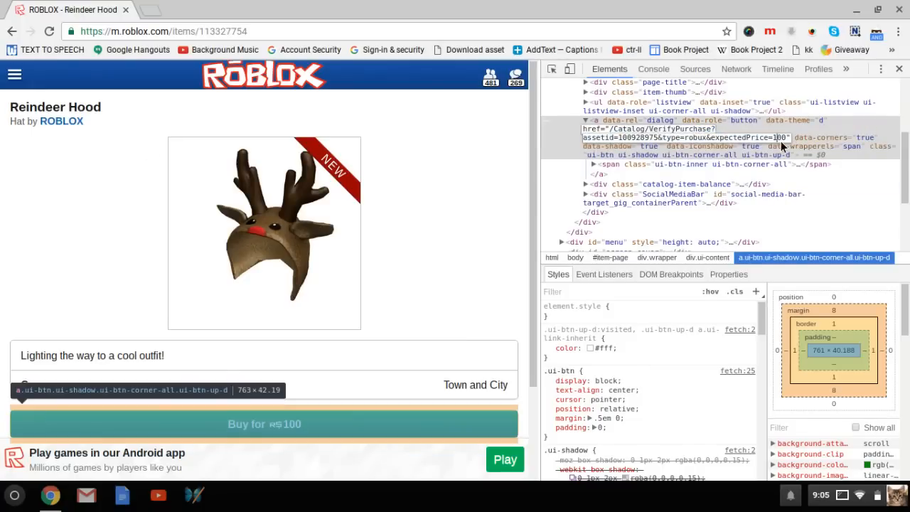
Buy the Classic Blue Fedora for R$100 and return to the catalog.
click(898, 68)
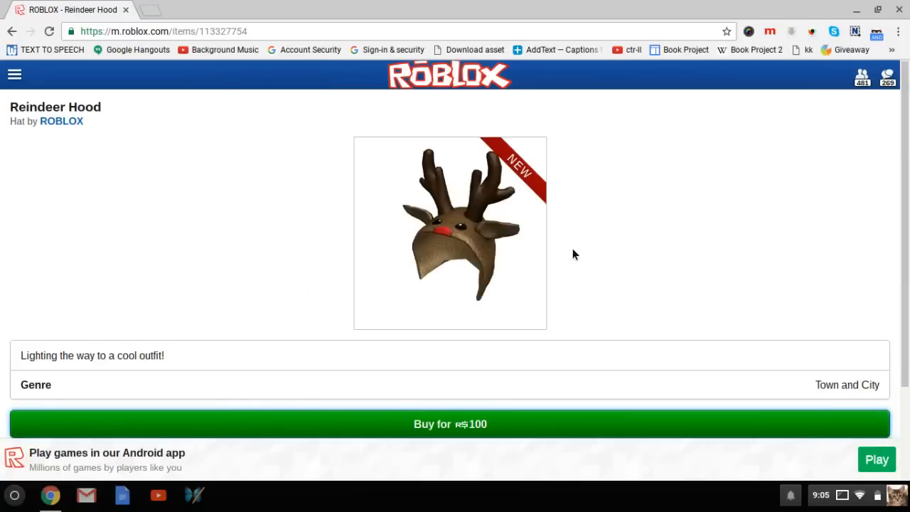
click(450, 423)
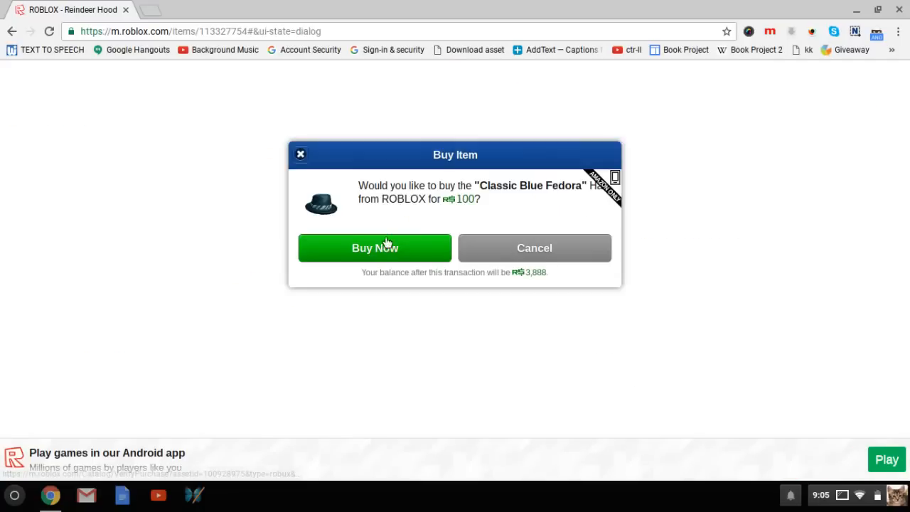
click(374, 247)
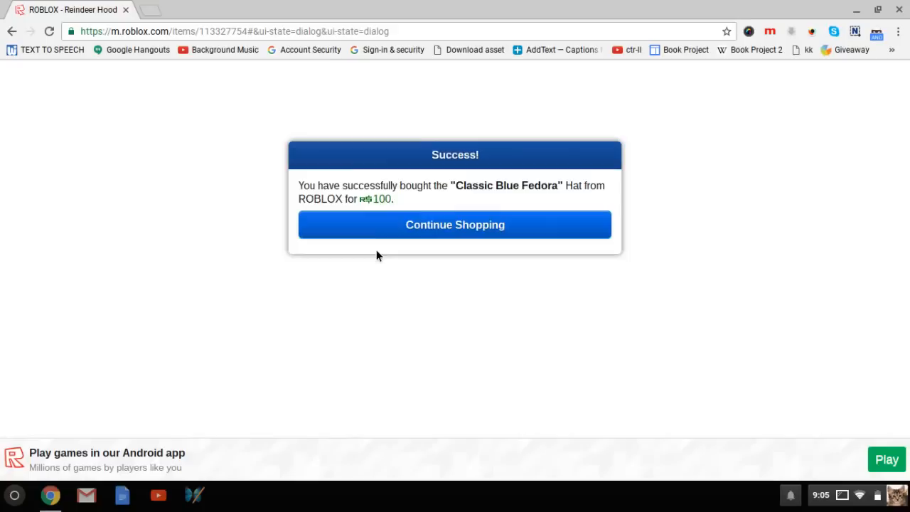
mouse_move(495, 192)
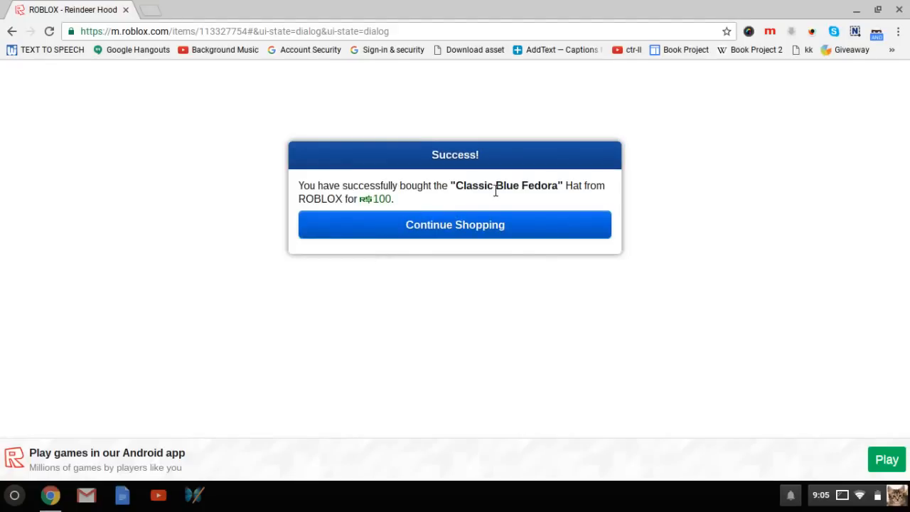
click(455, 225)
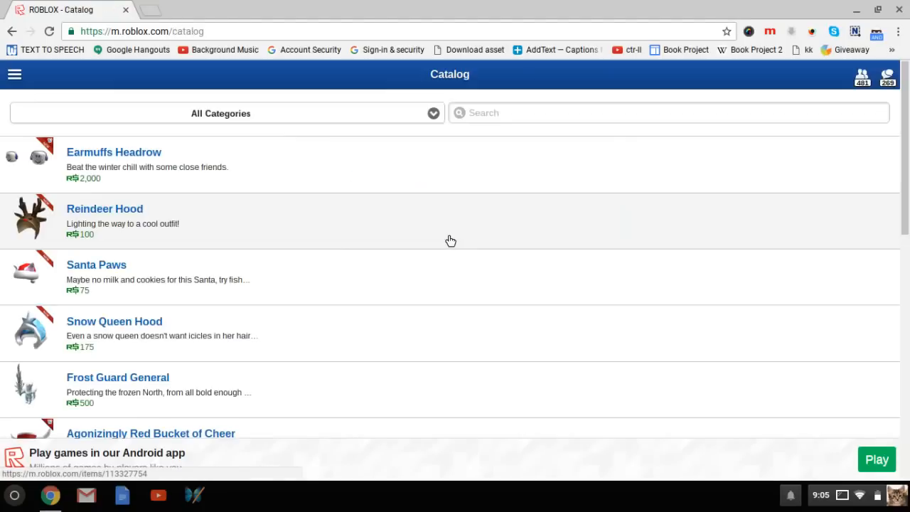
Go to Inventory from the navigation menu to see Classic Blue Fedora first in Hats.
click(14, 74)
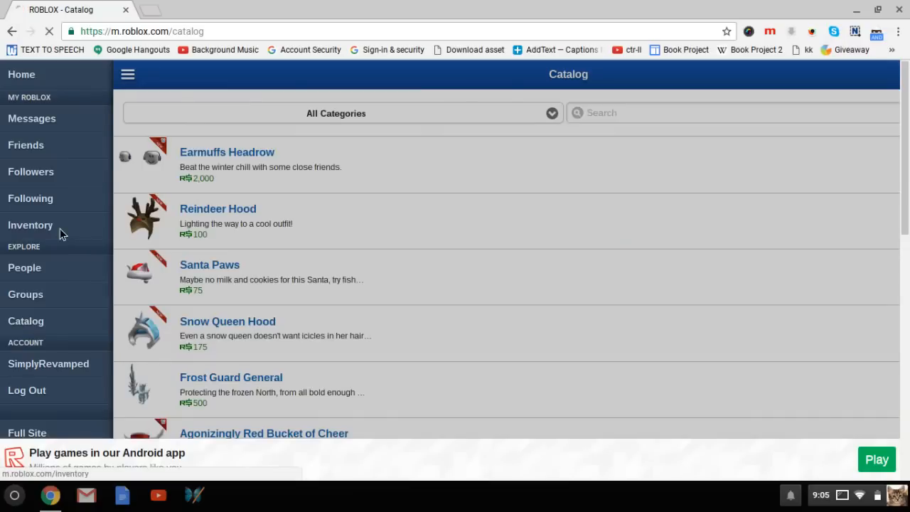
click(30, 225)
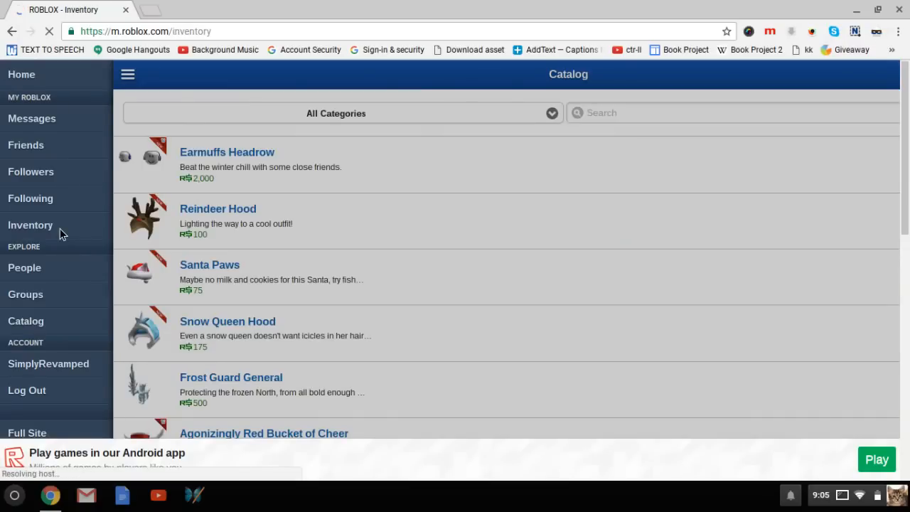
click(30, 225)
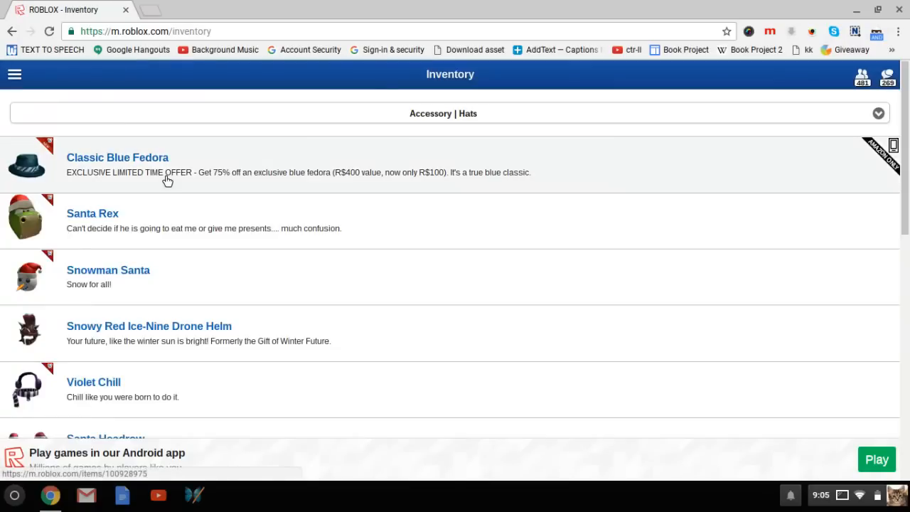
mouse_move(658, 96)
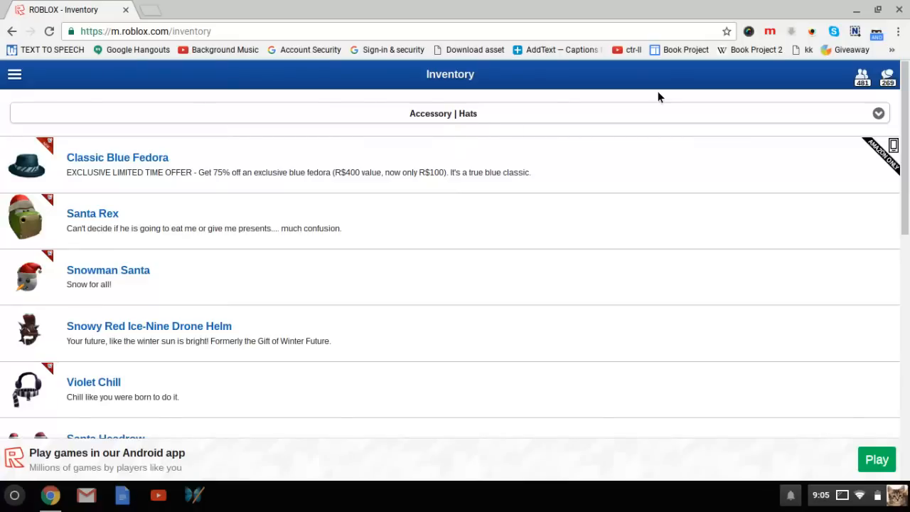
mouse_move(872, 14)
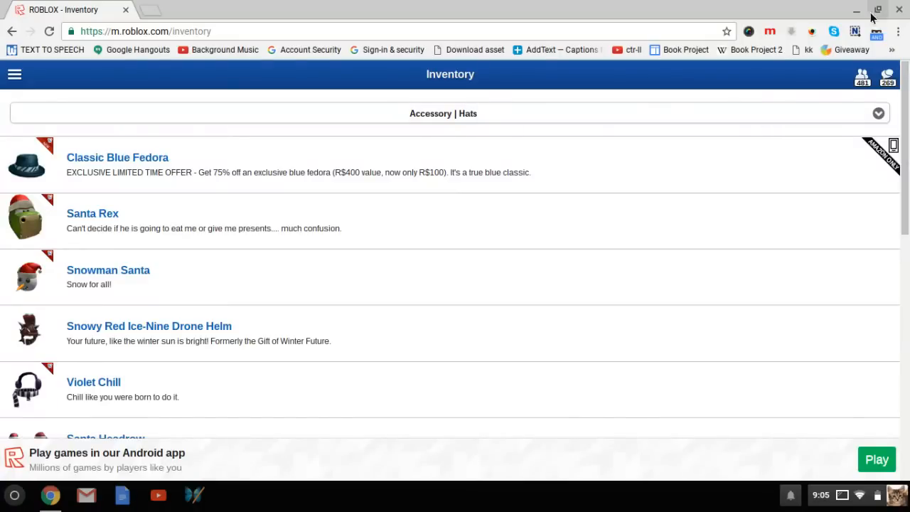
Restore the Chrome UA Spoofer user agent to Default.
click(876, 31)
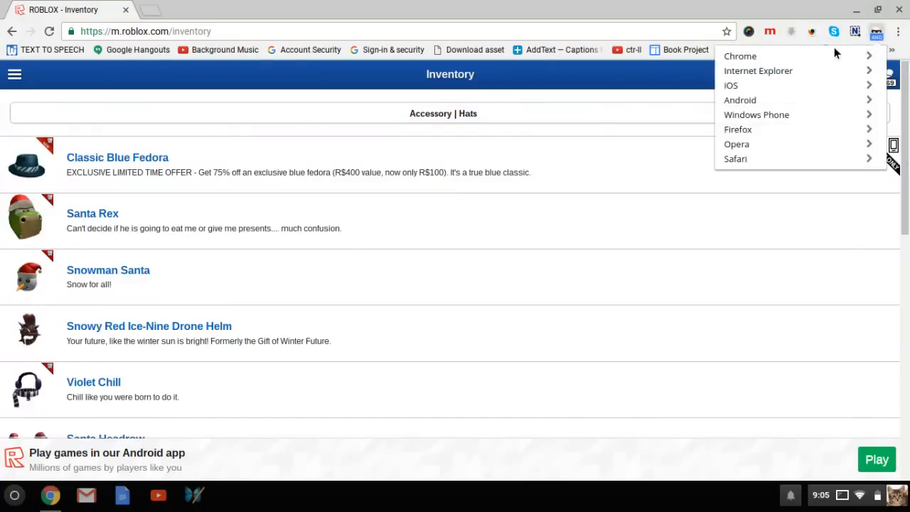
click(739, 57)
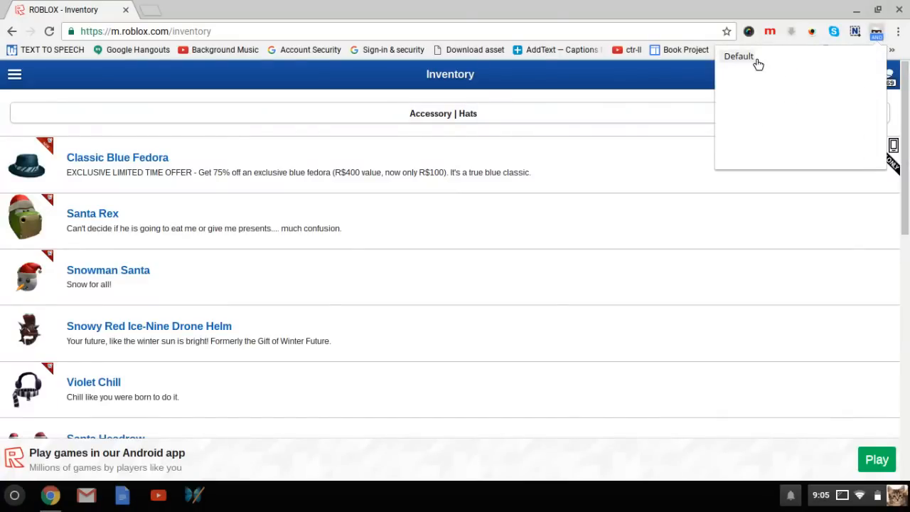
click(739, 56)
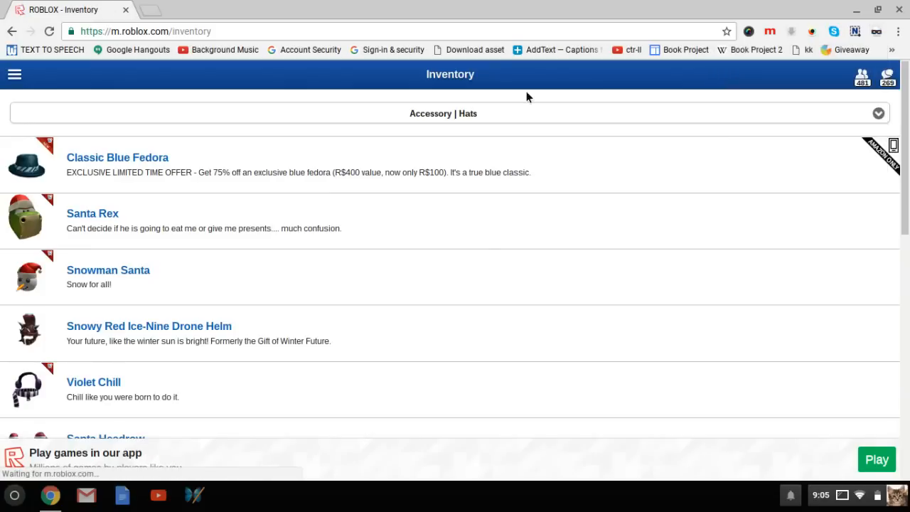
mouse_move(370, 91)
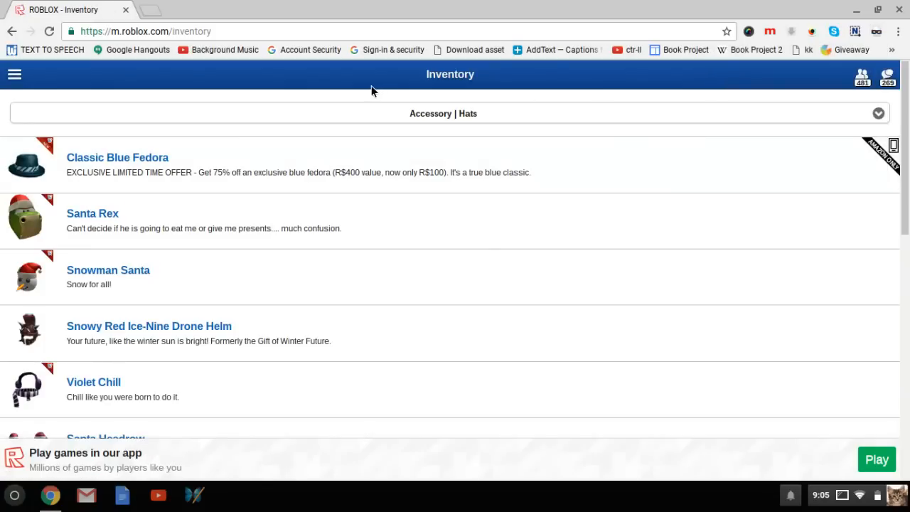